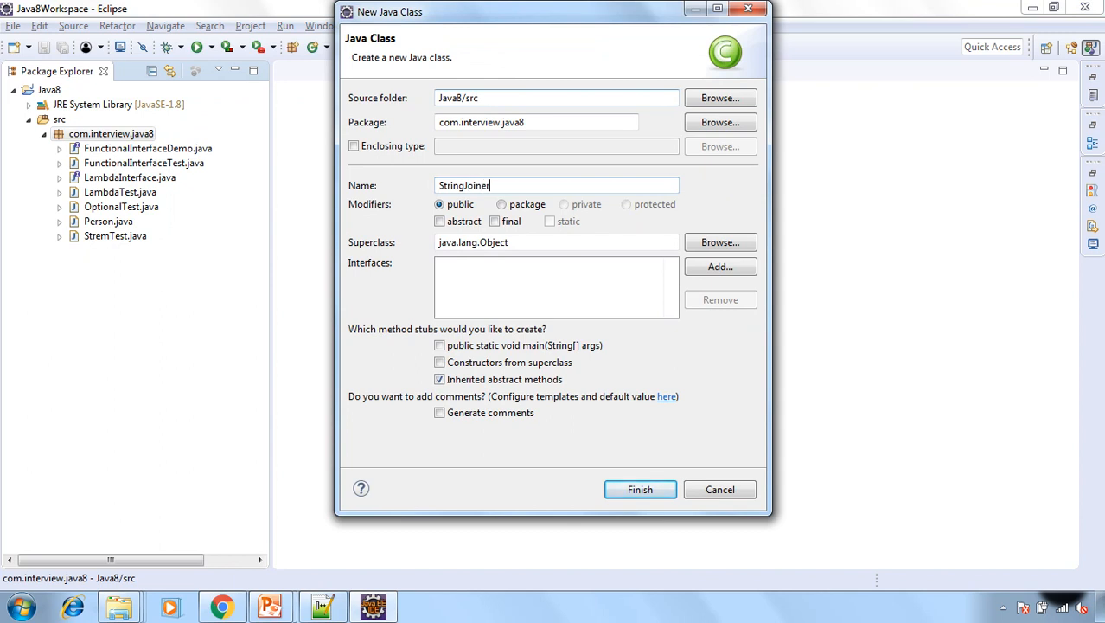
- Finish creating StringJoinerTest with a public static void main stub
text(Test)
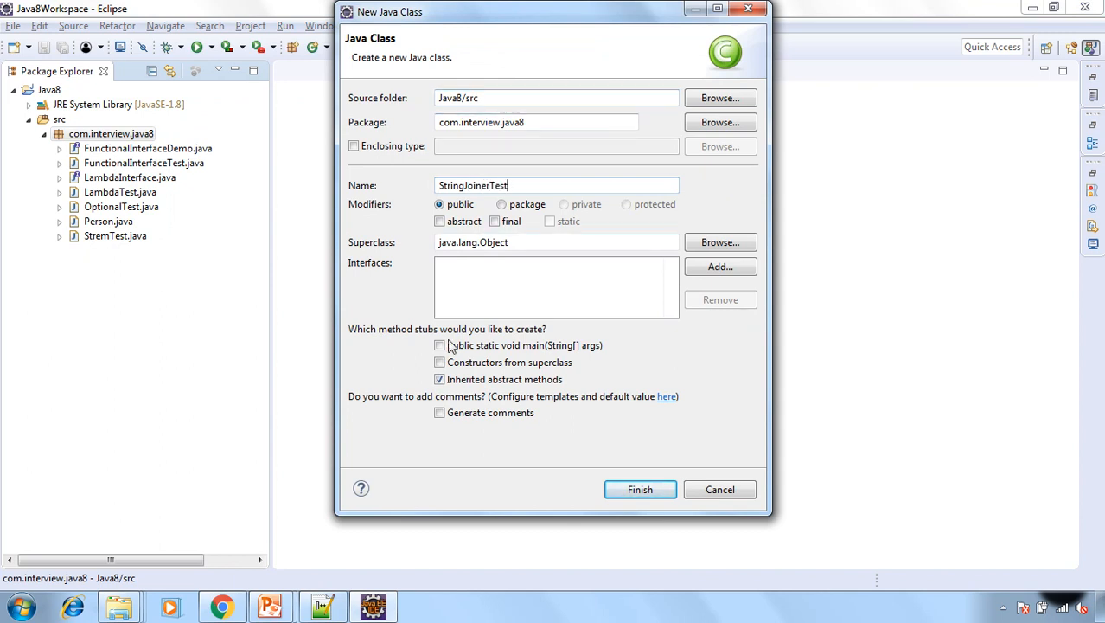
click(440, 346)
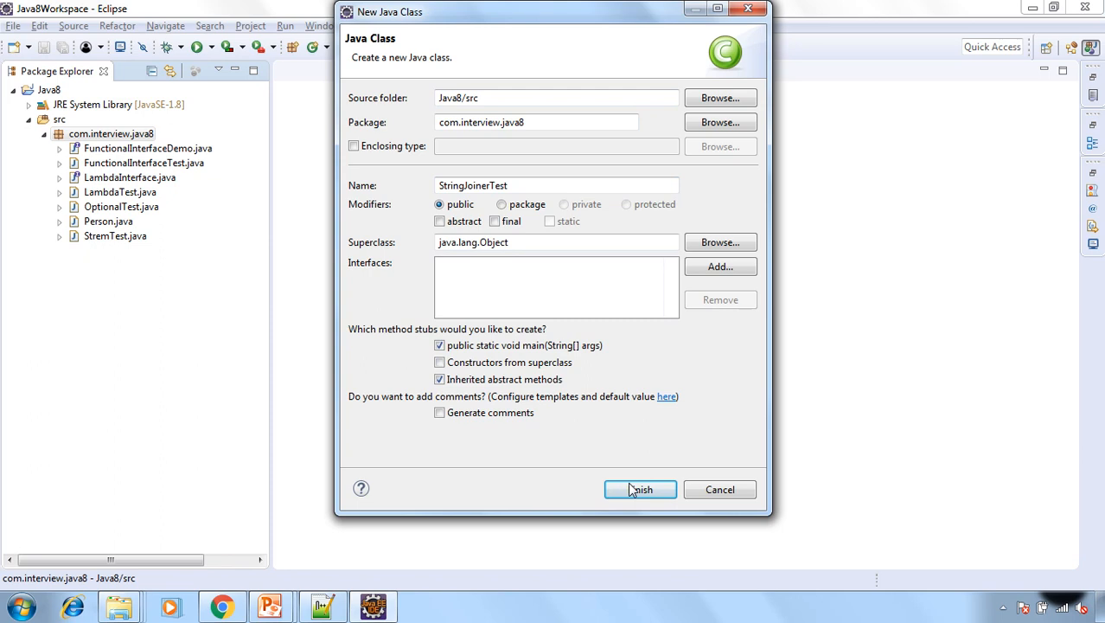
click(640, 488)
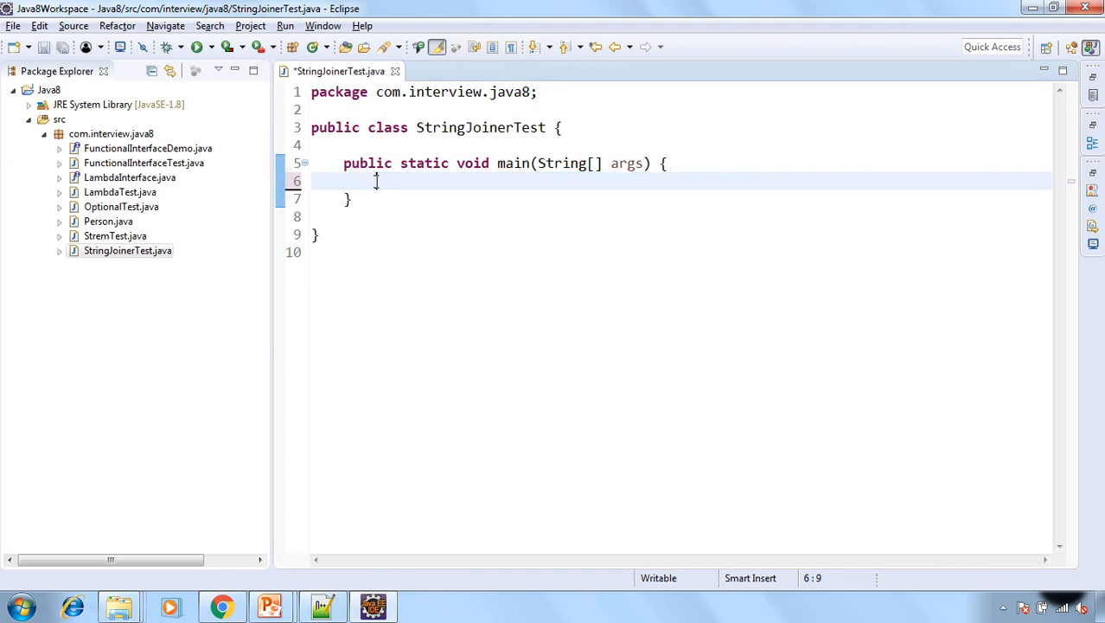
- Declare StringJoiner name = new StringJoiner(",", "[", "]");
text(StringJoi)
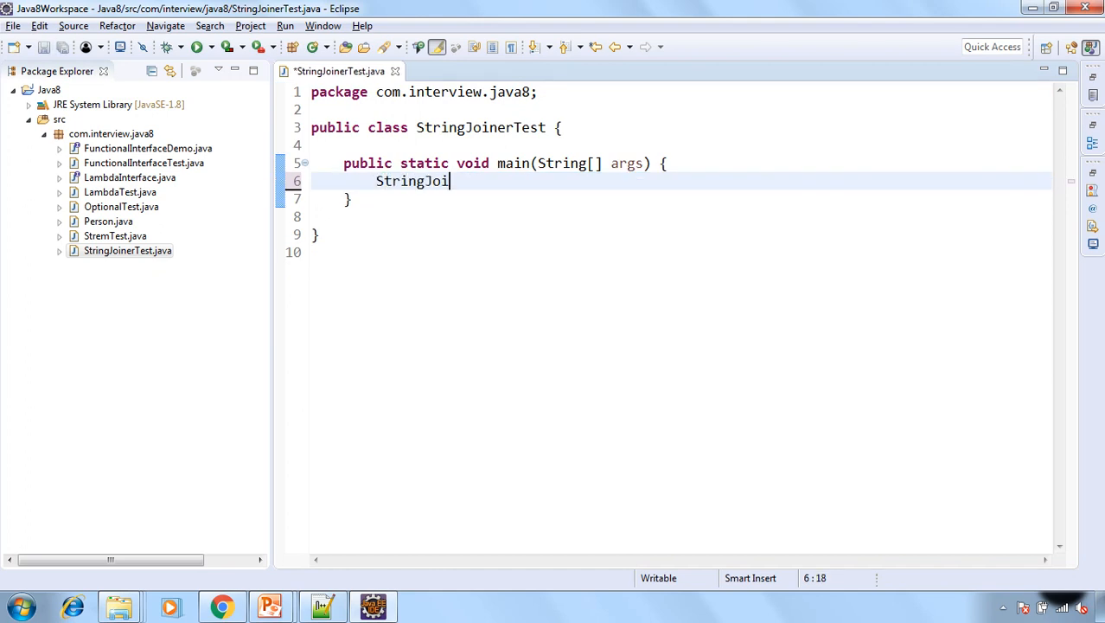
text(ner)
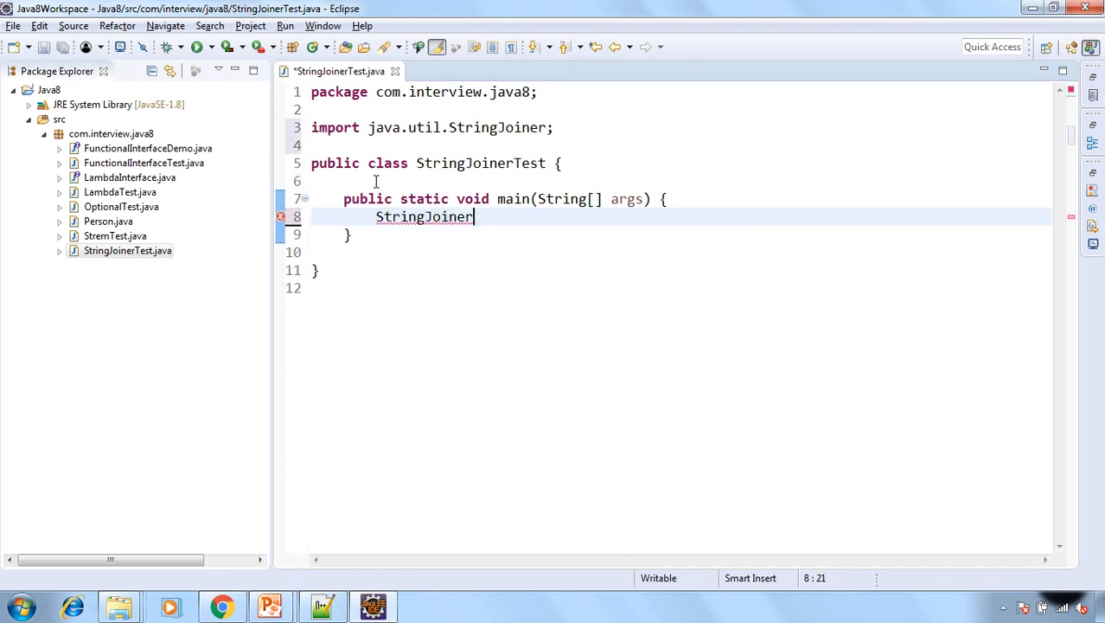
text(name)
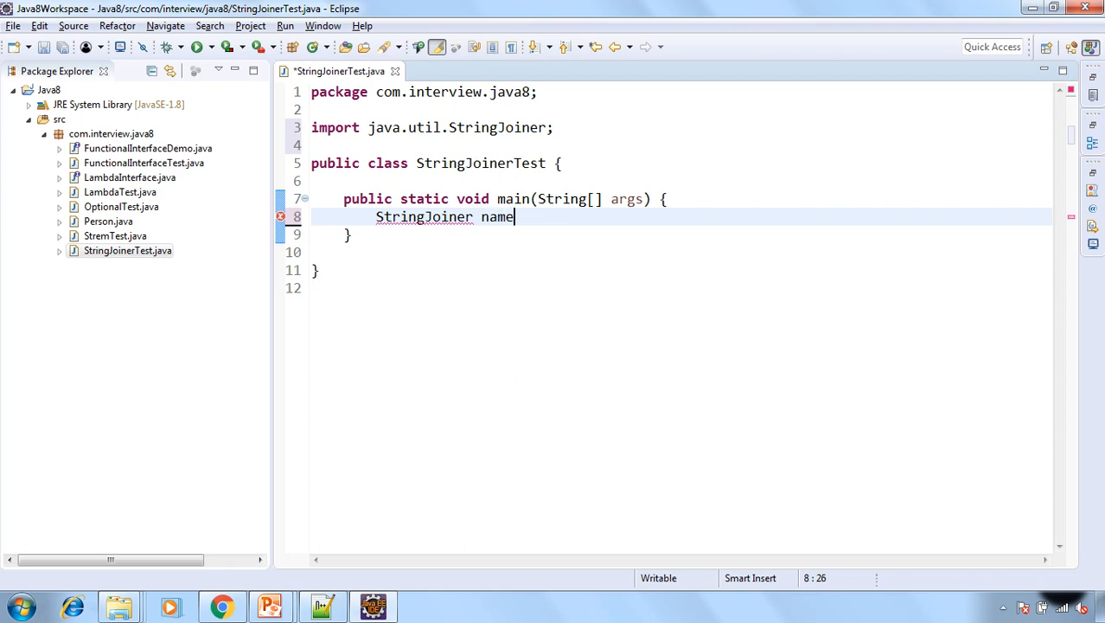
text(= new)
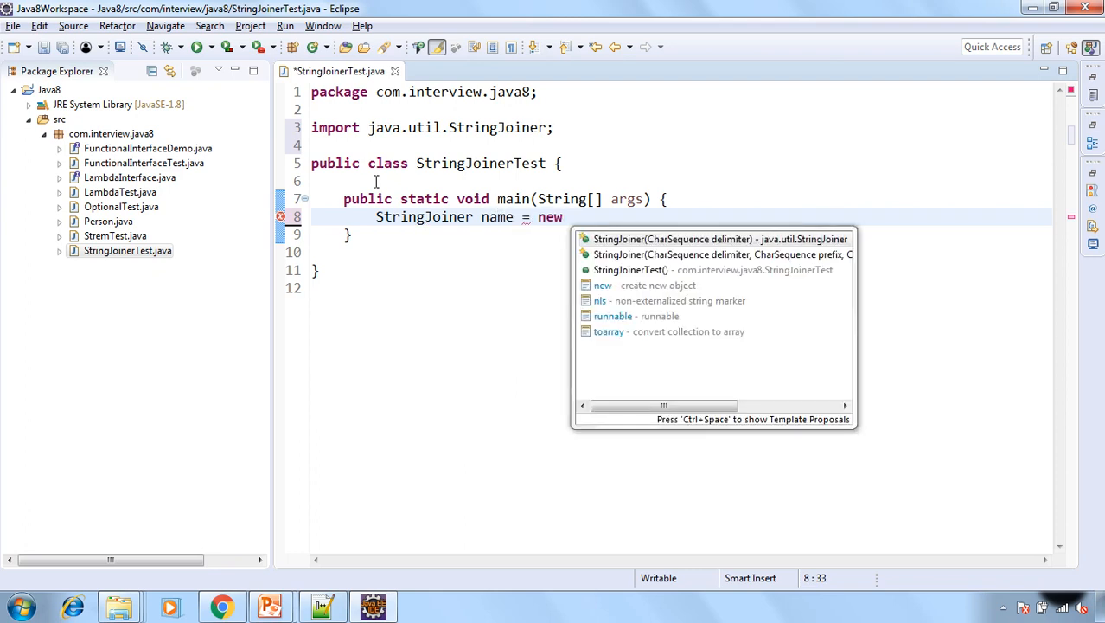
mouse_move(723, 254)
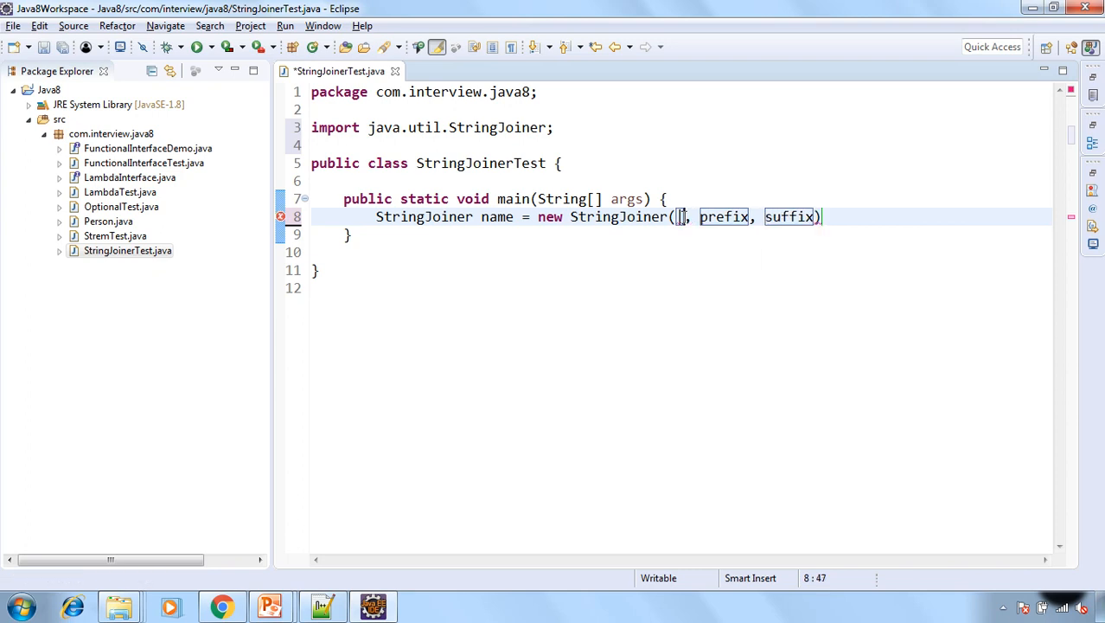
text("")
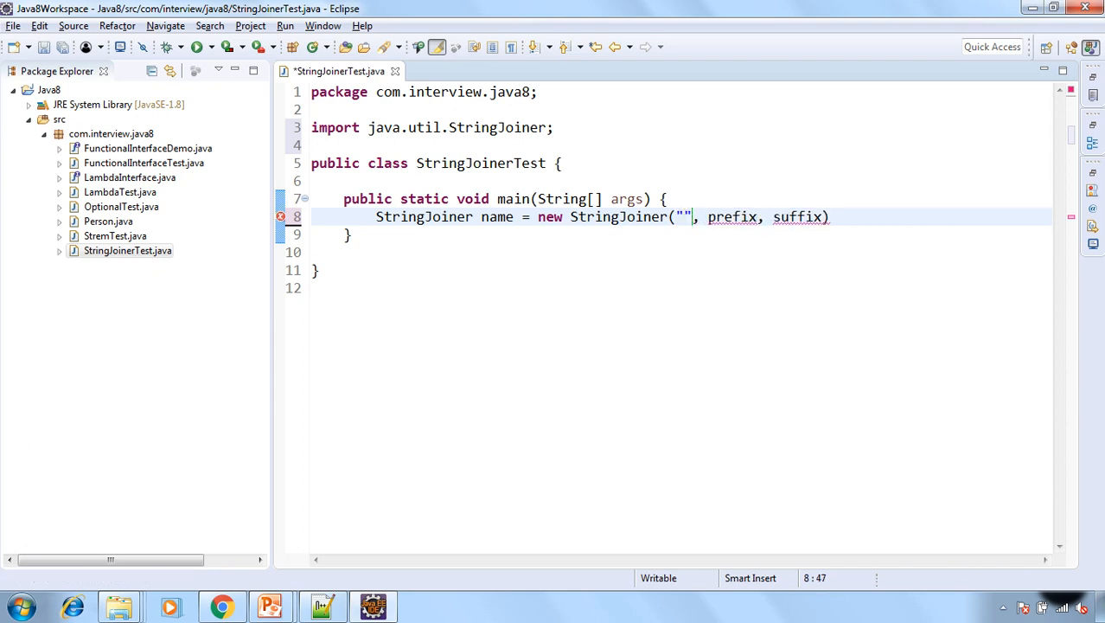
text(,)
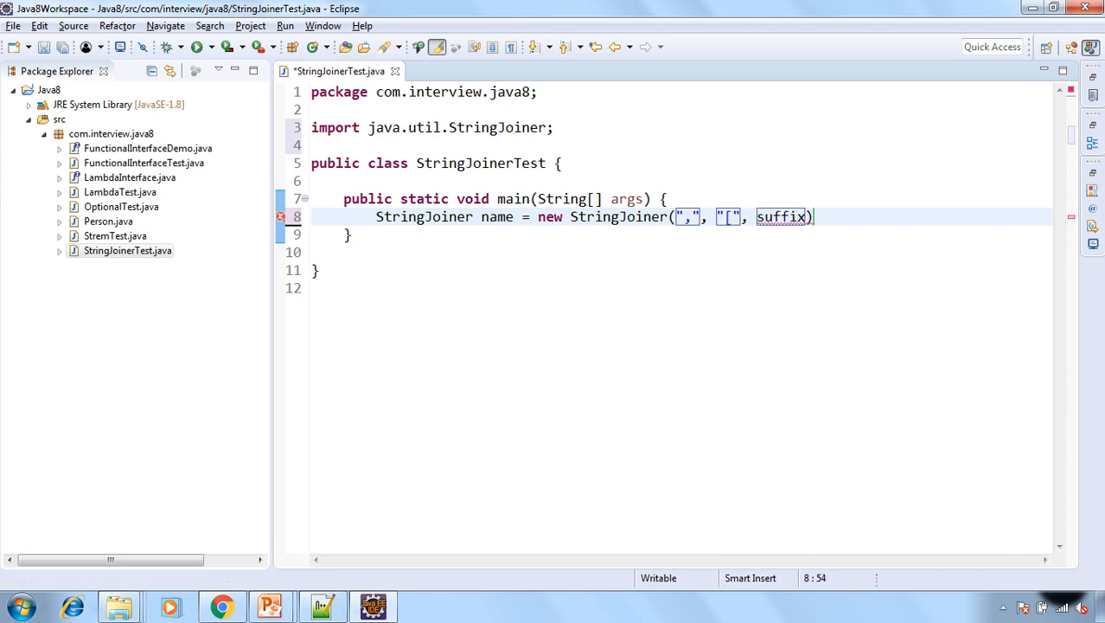
double_click(781, 216)
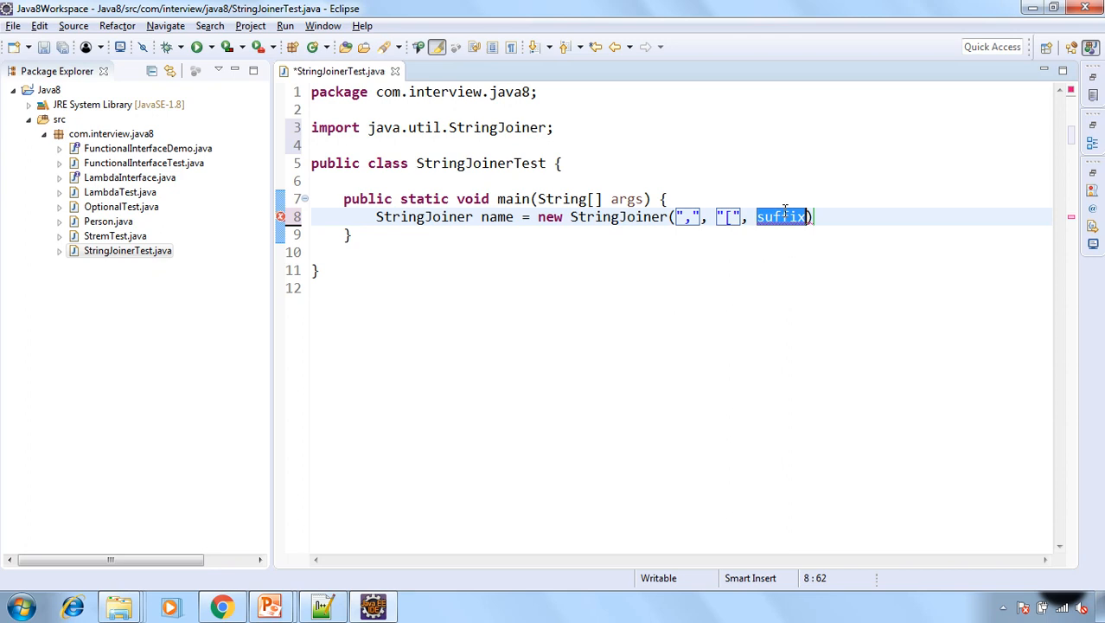
text("])
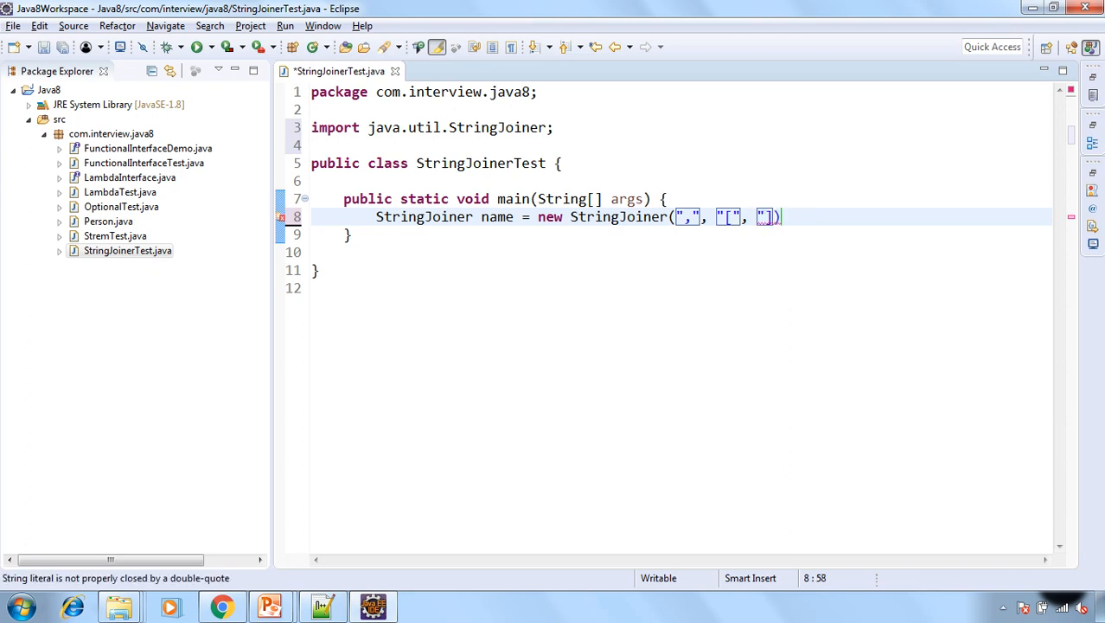
text(");)
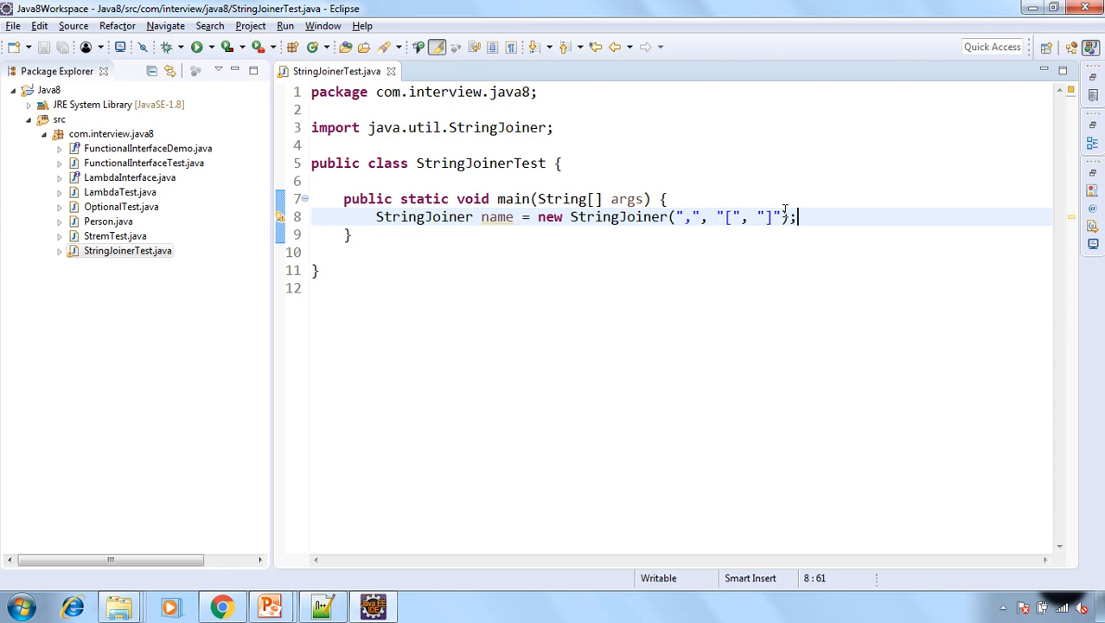
- Add "Raj" and "John" to the name joiner
text(name.add)
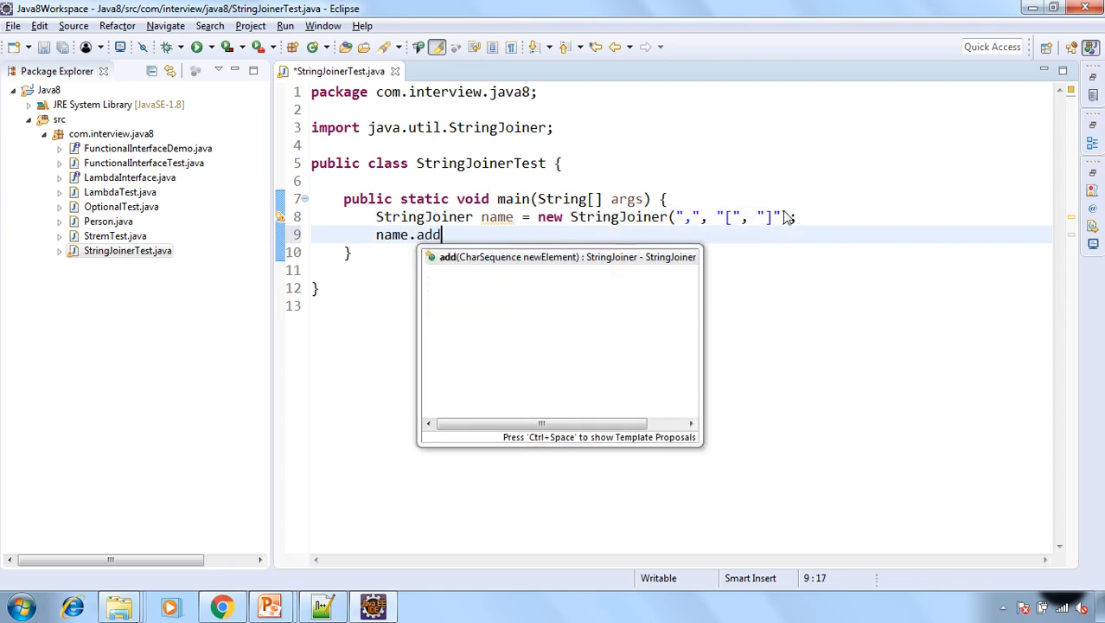
text(("Raj"))
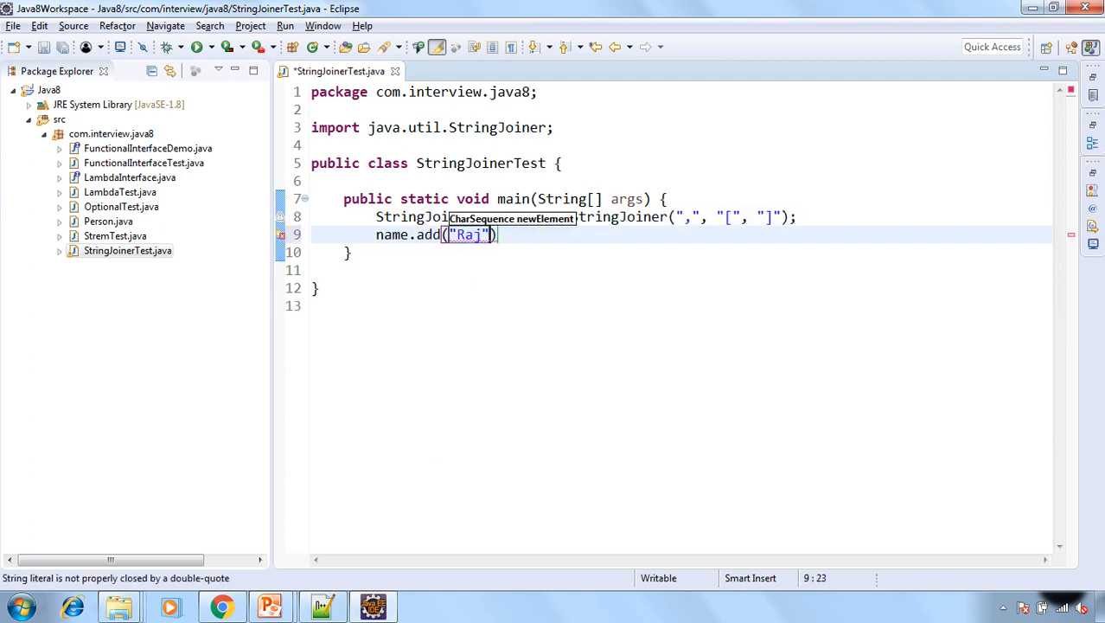
text(name.)
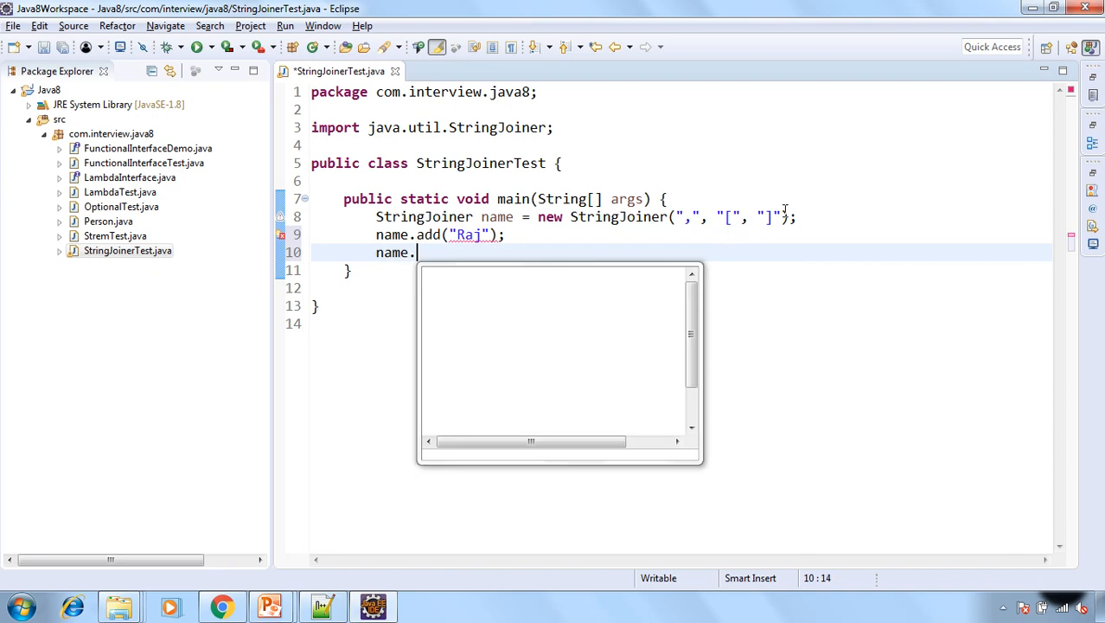
text(add("John)
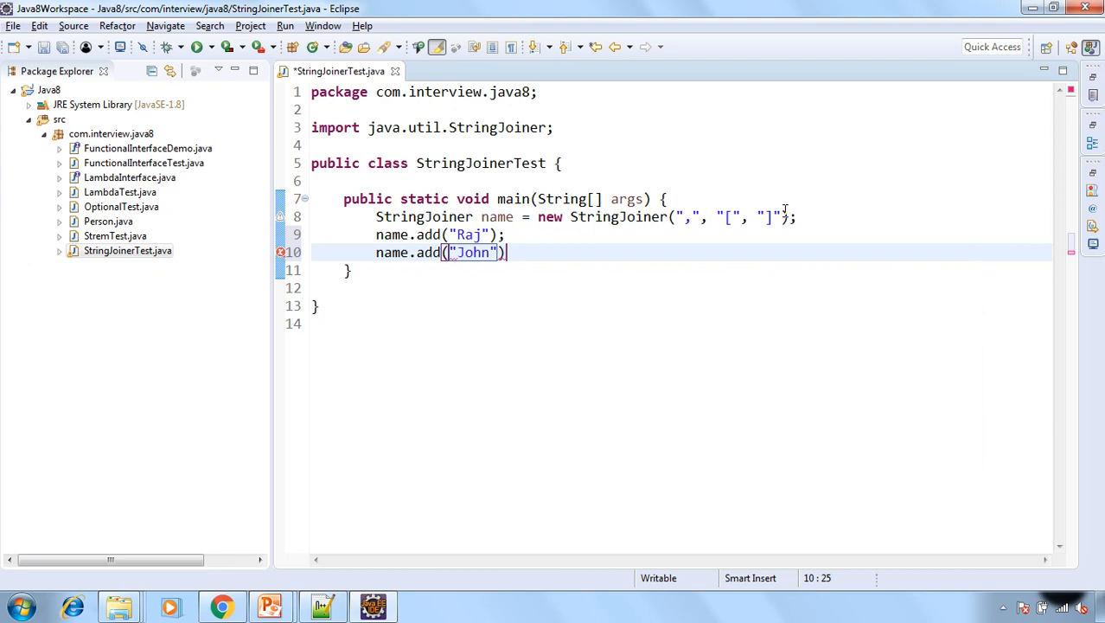
- Declare StringJoiner country = new StringJoiner(";", "{", "}");
text(;)
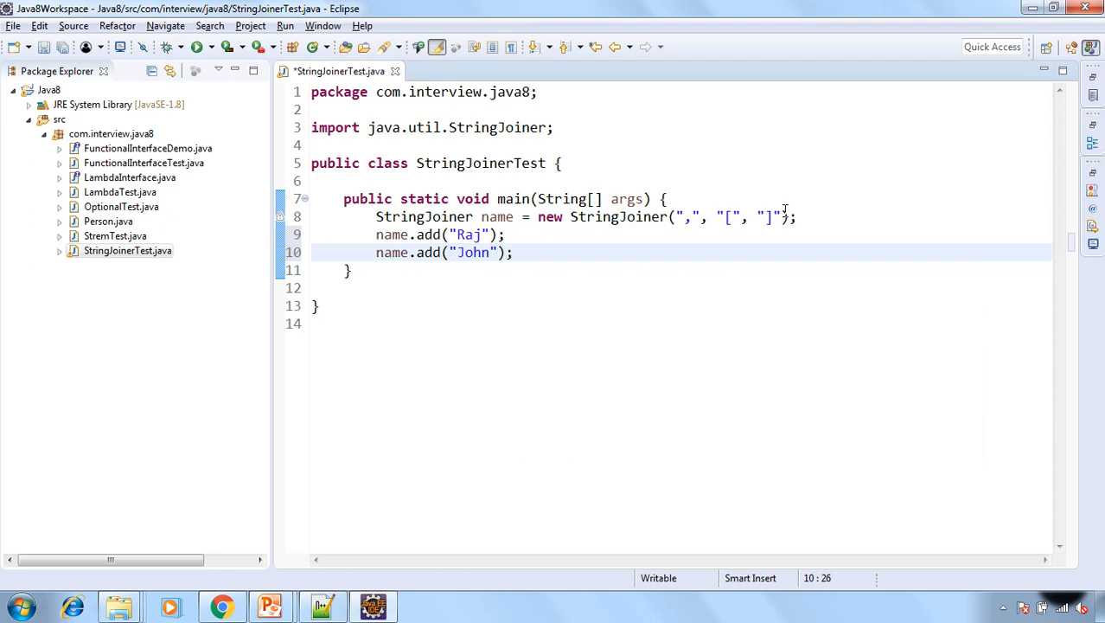
text(StringJ)
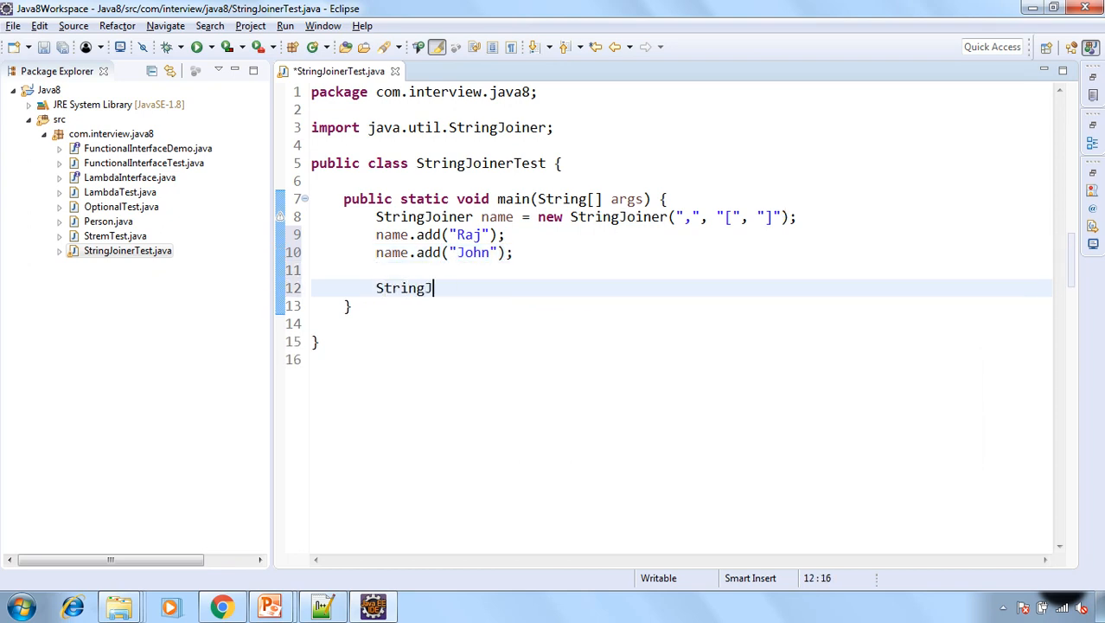
text(oiner)
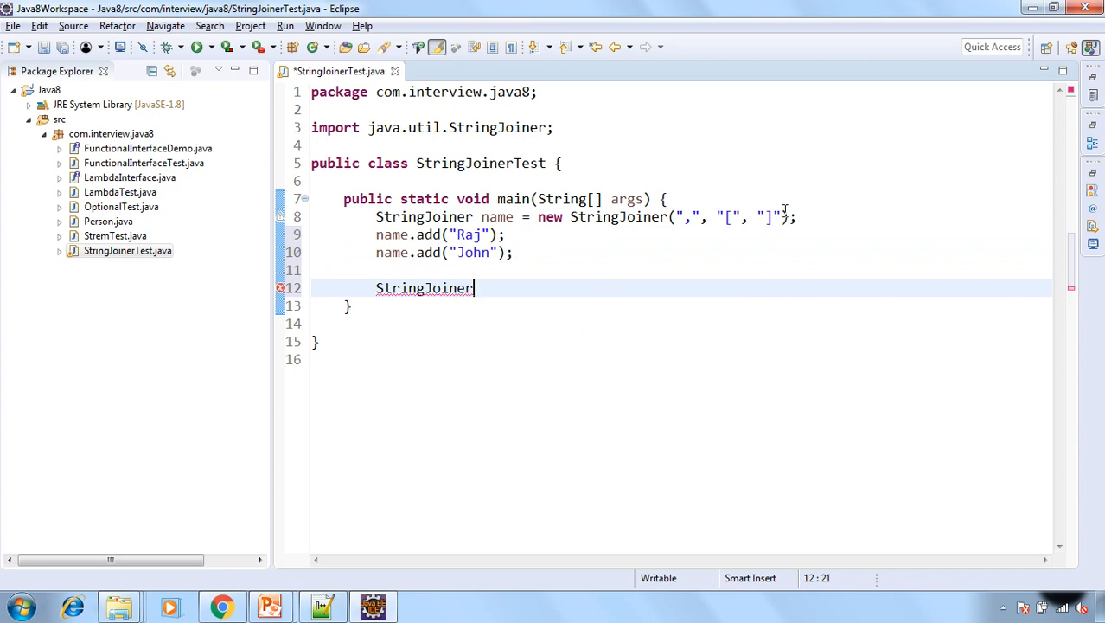
text(country)
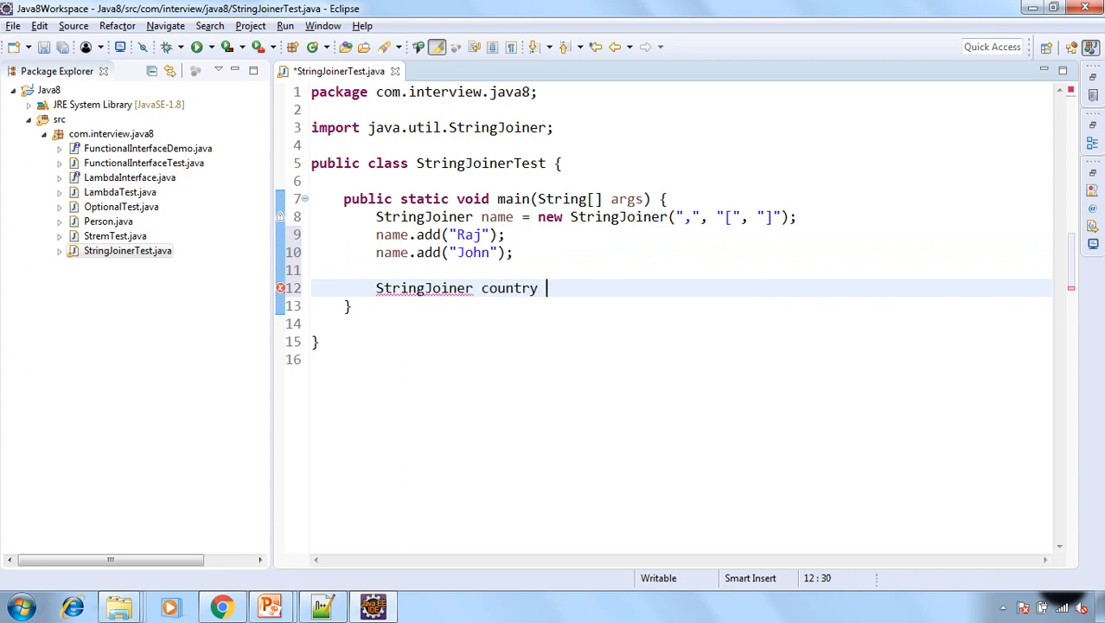
text(= new)
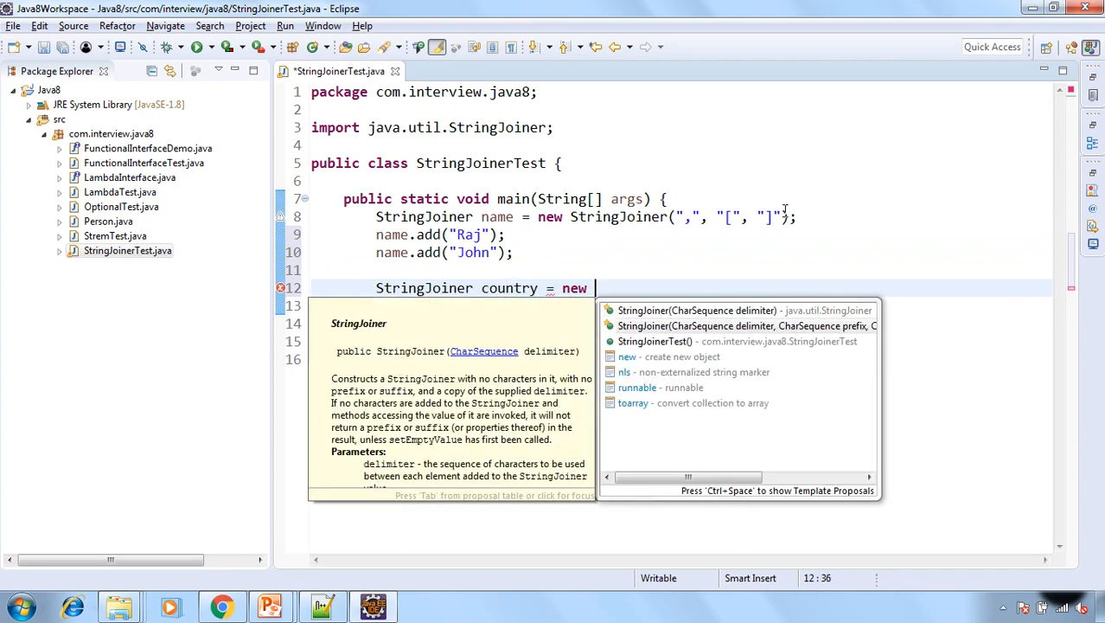
click(745, 325)
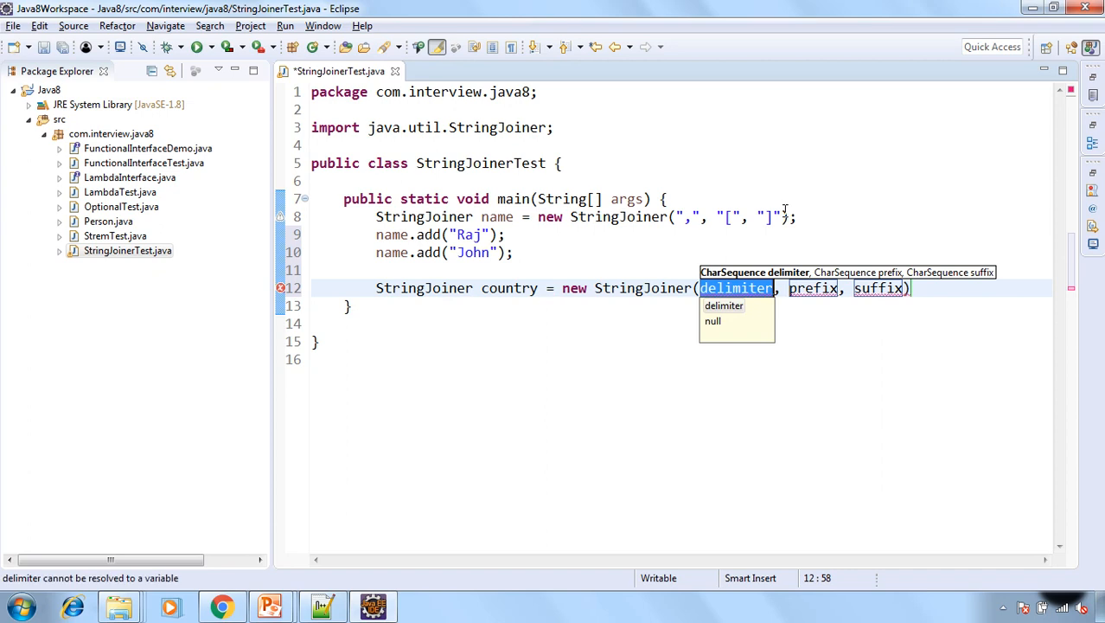
text(";")
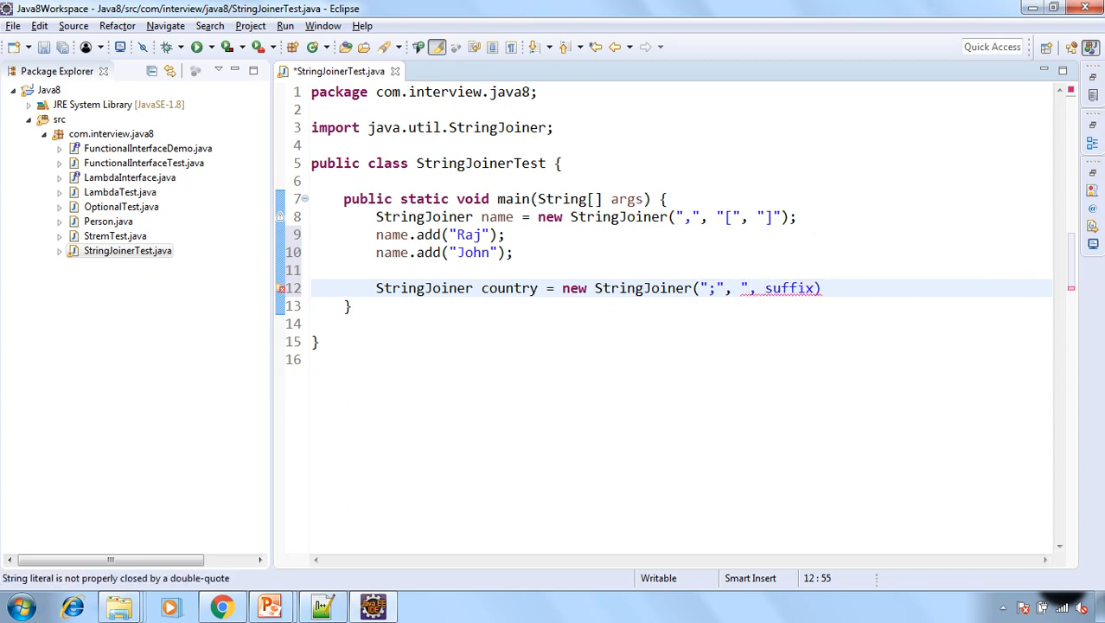
text({)
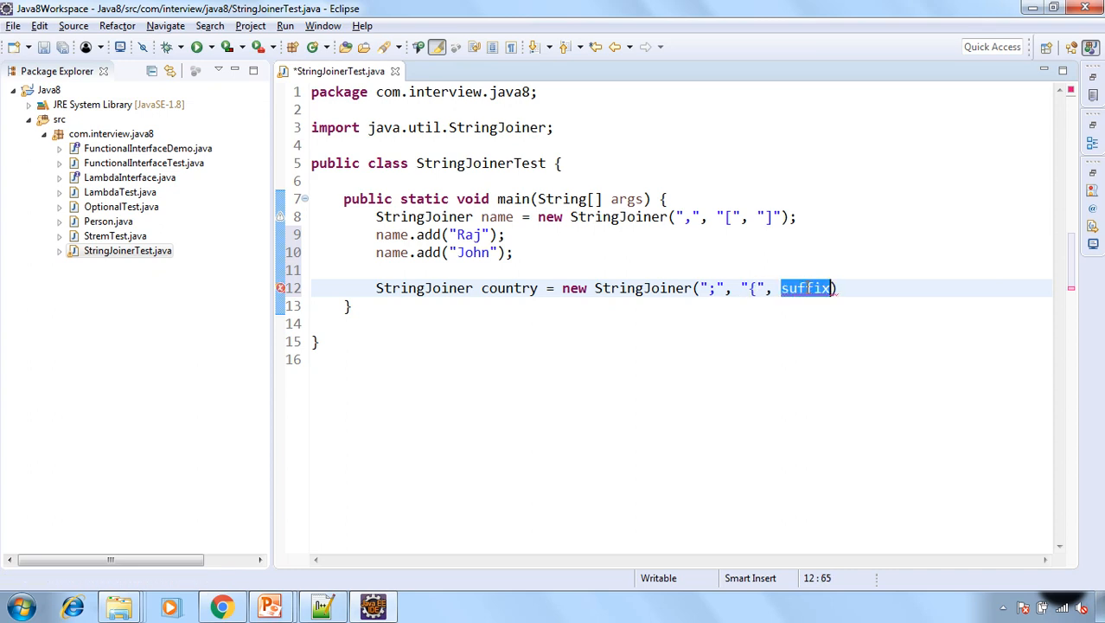
text("}")
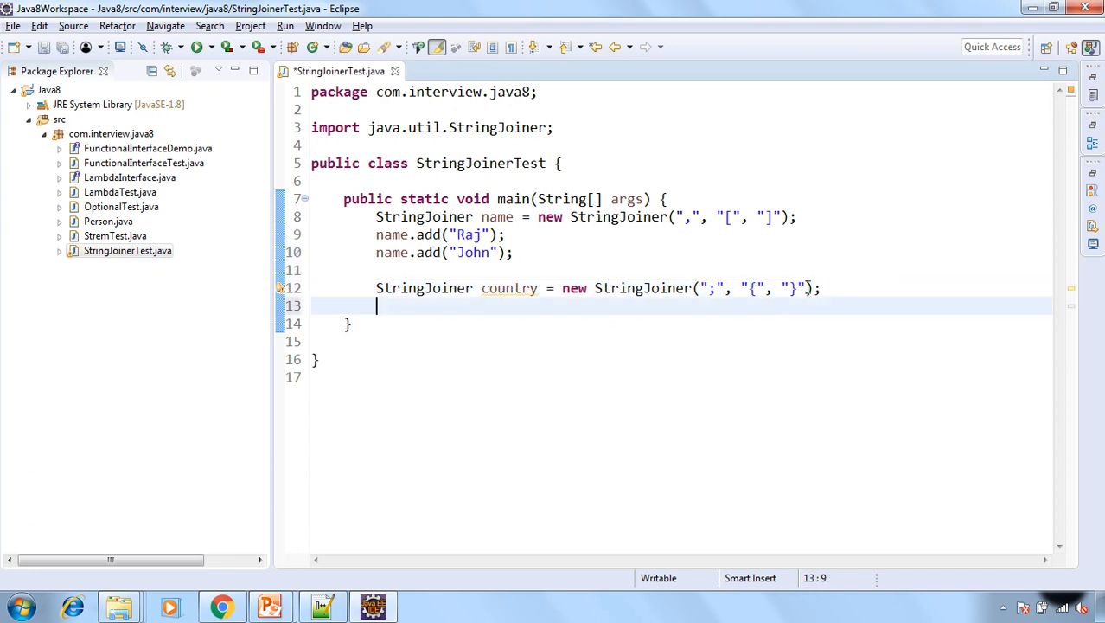
- Add "India" and "USA" to the country joiner
text(country.add(newElement)
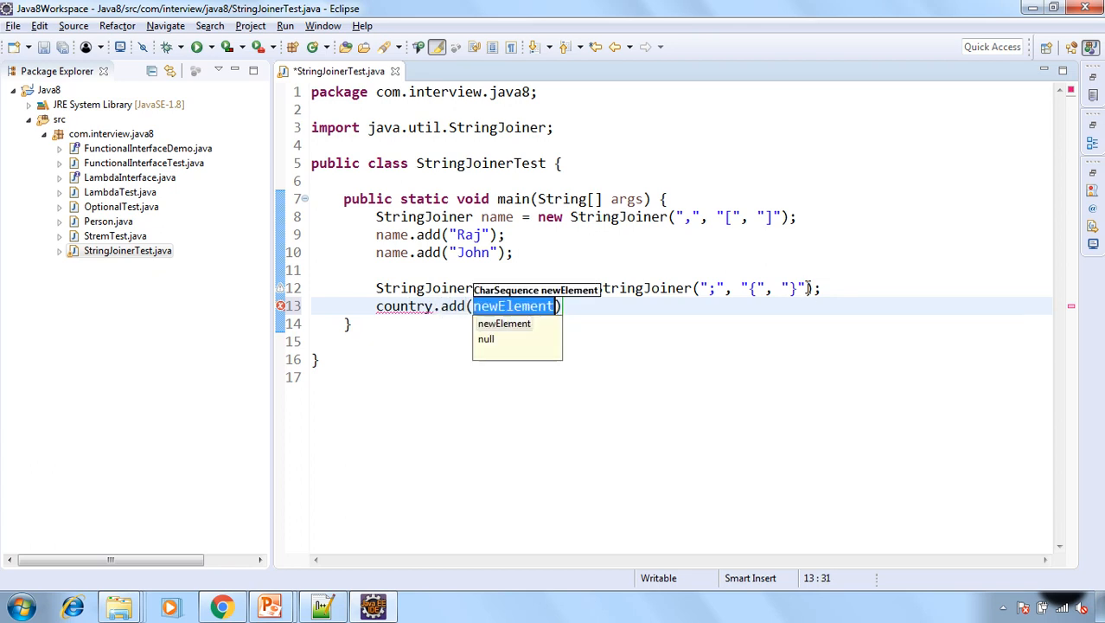
text("India")
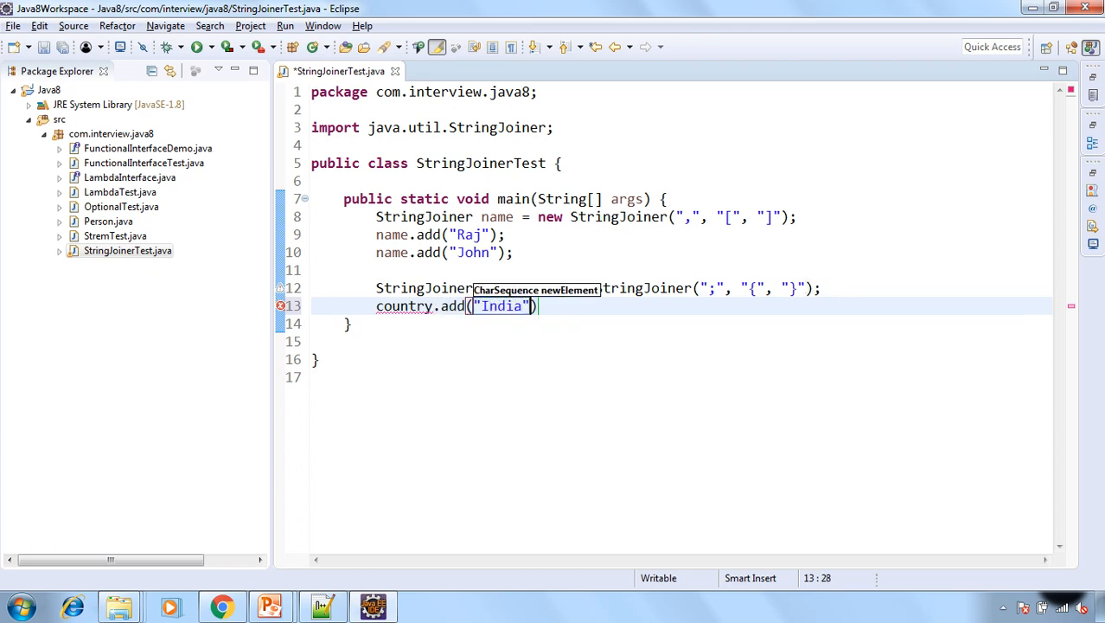
text(country.add("USA");)
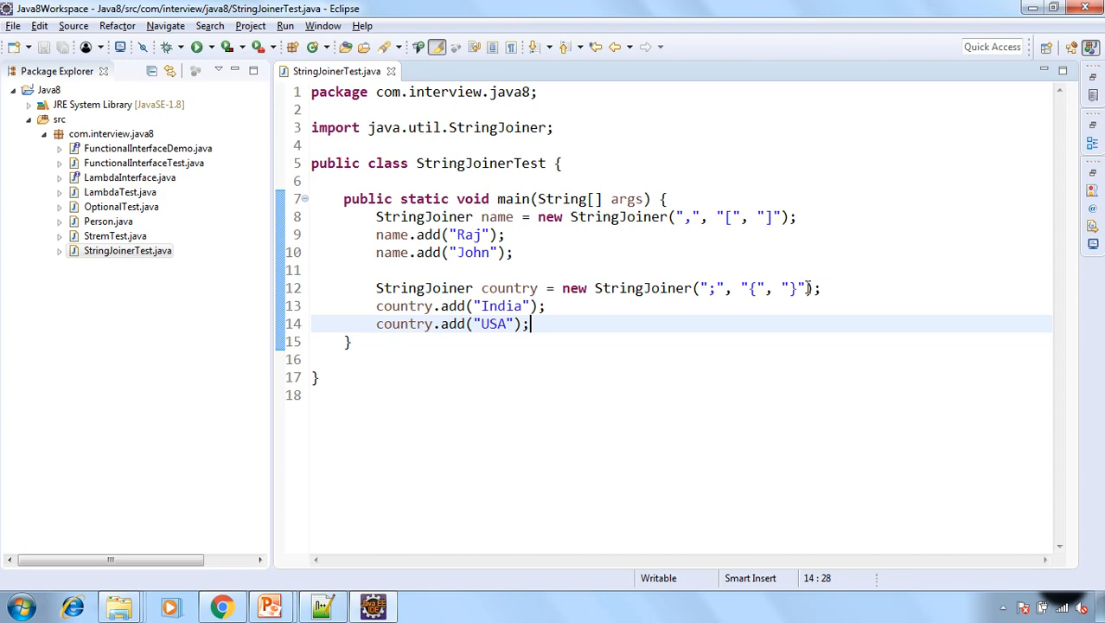
text(Strt)
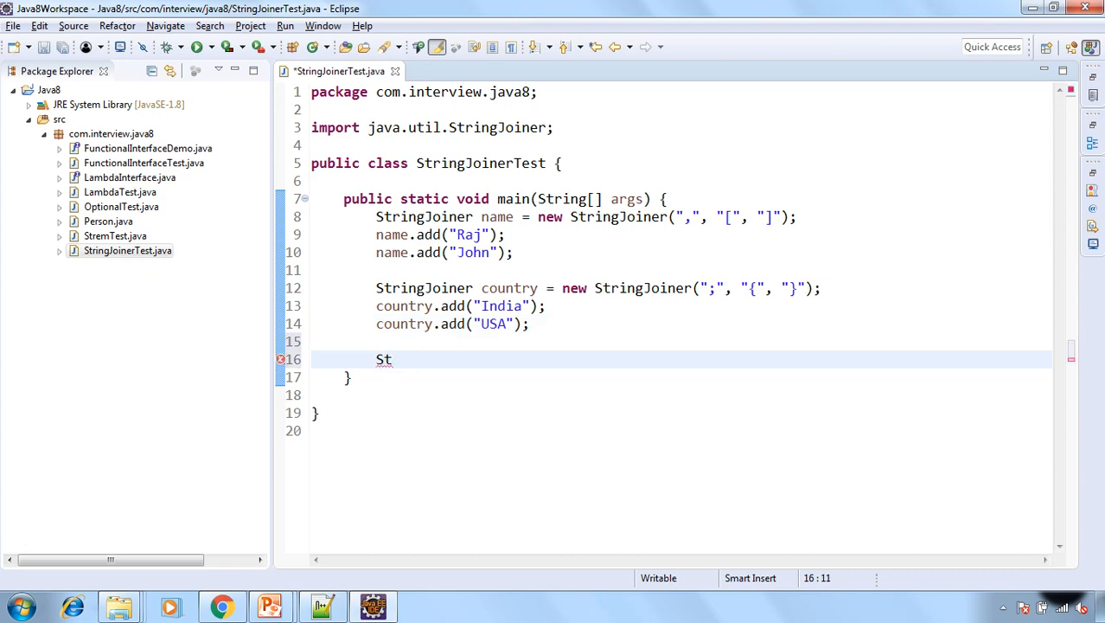
- Write StringJoiner merged = name.merge(country); and print merged.toString() via sysout
text(ringJoiner)
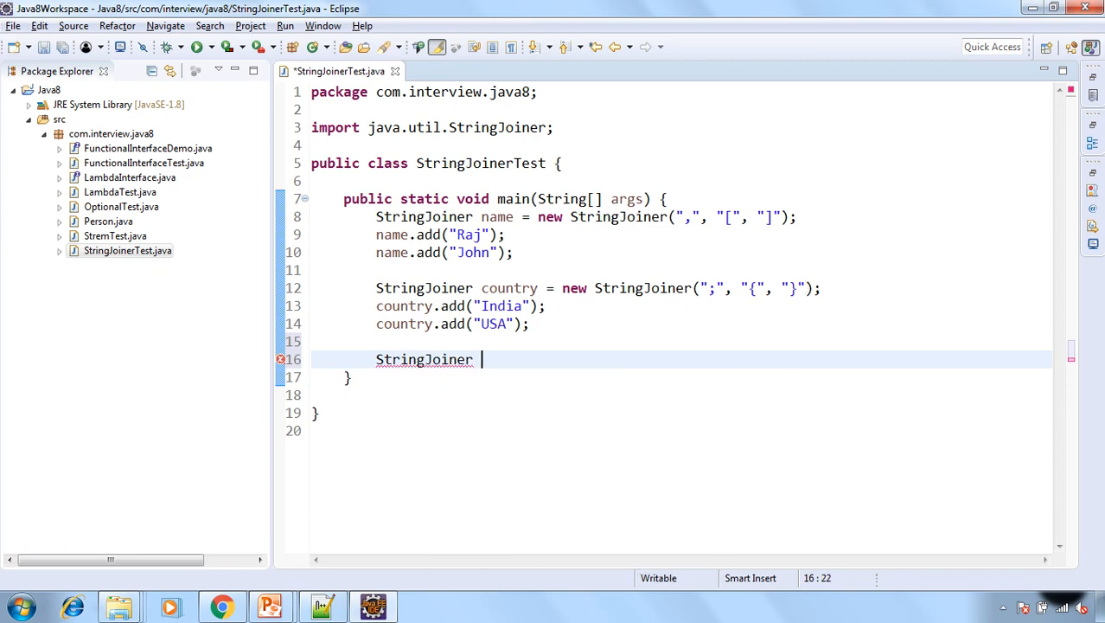
text(merged =)
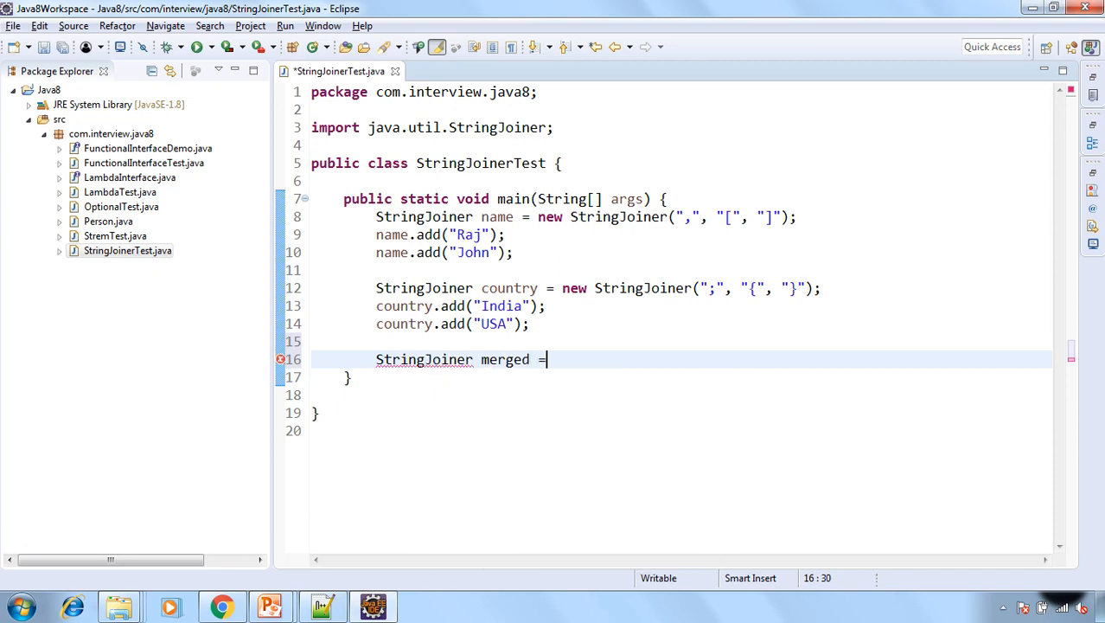
text(name.)
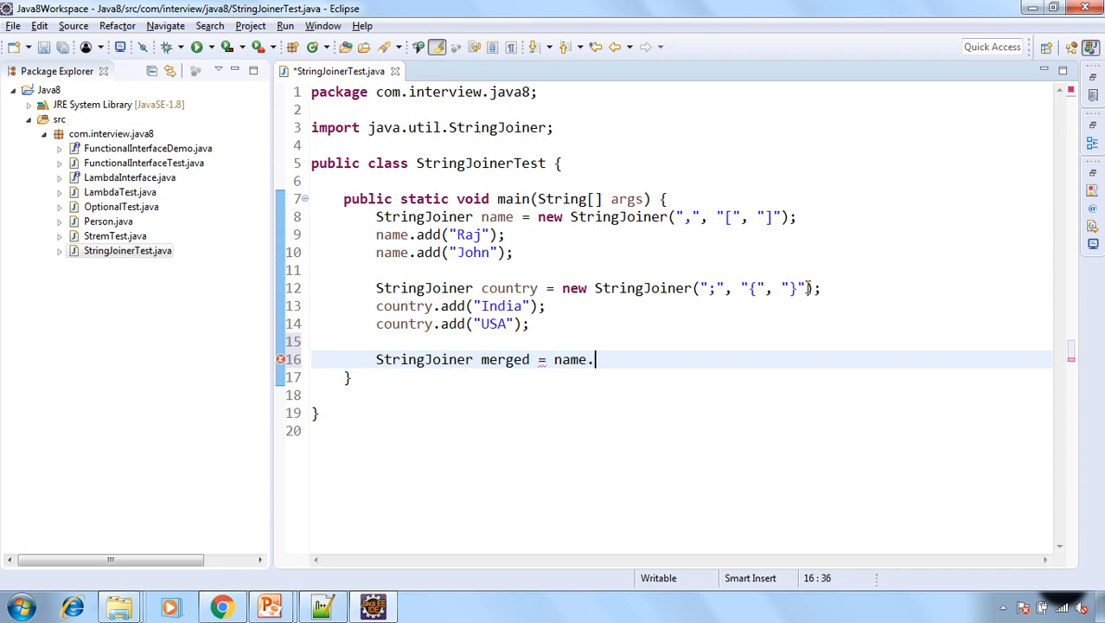
text(merge(country)
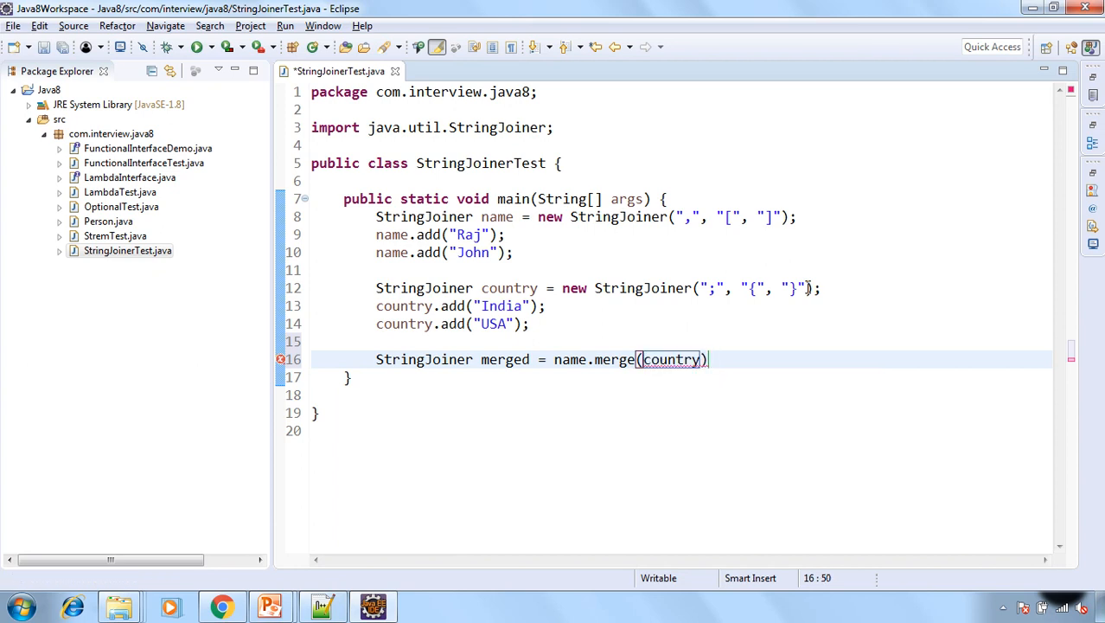
text(;)
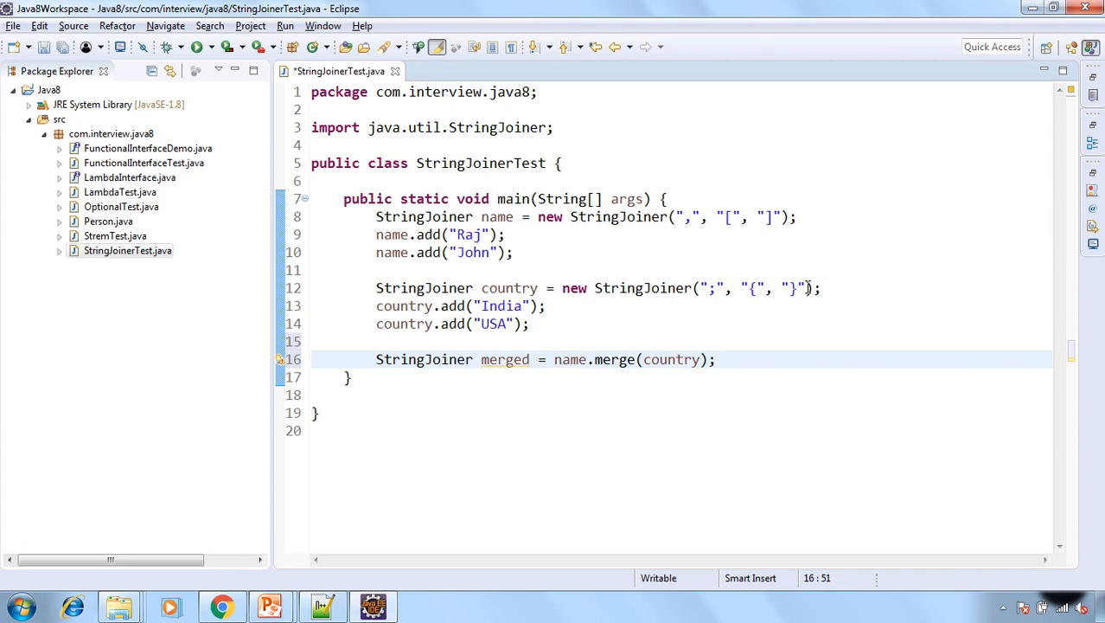
text(sysou)
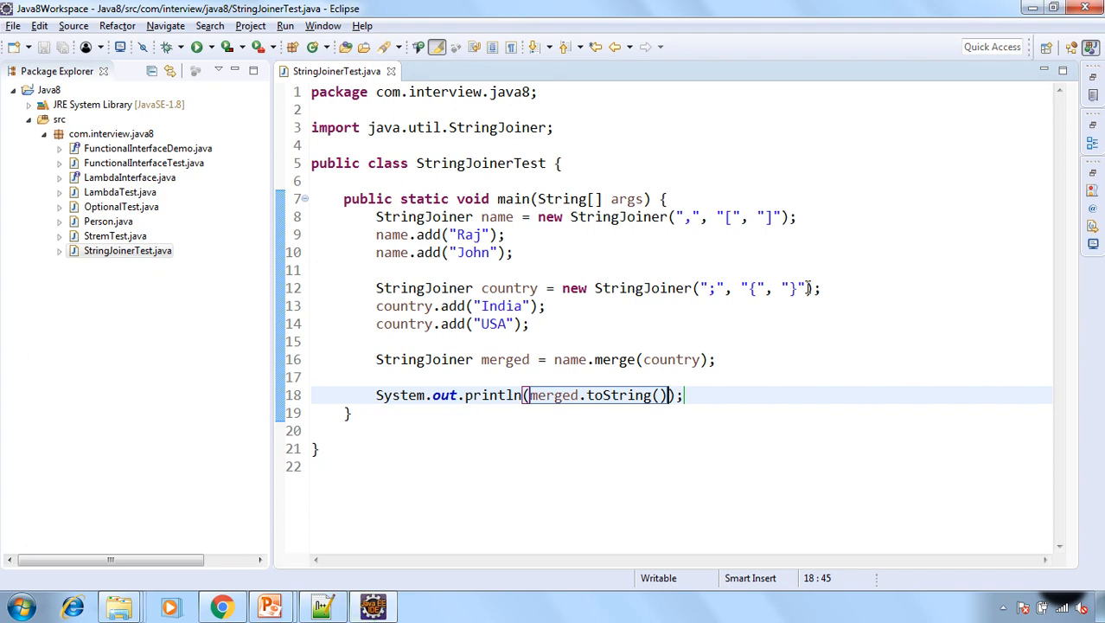
click(197, 47)
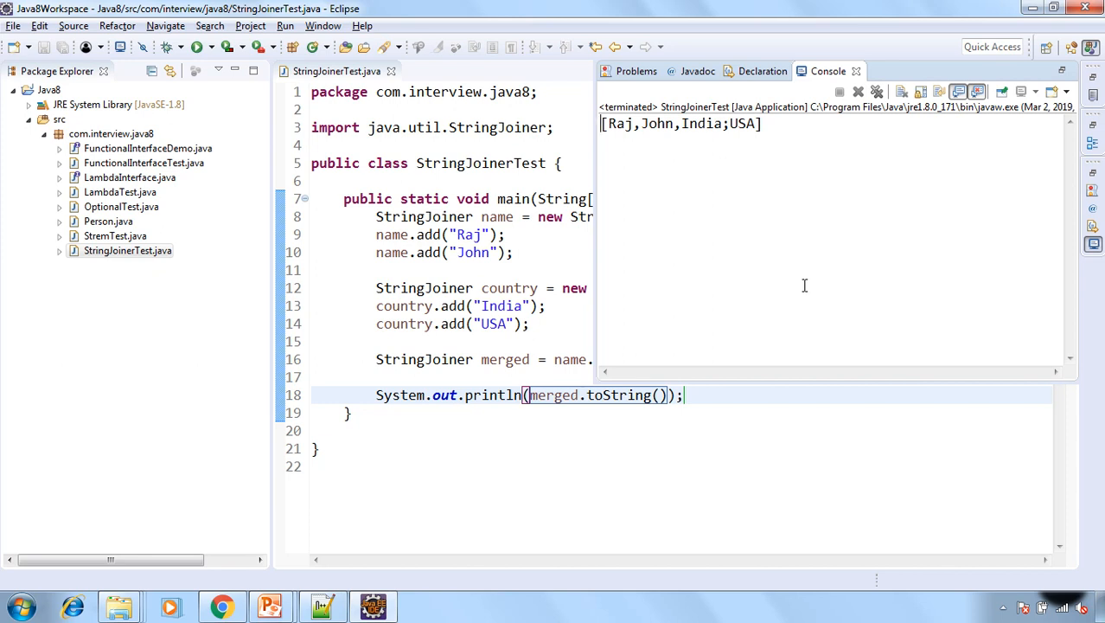
drag(607, 123, 665, 123)
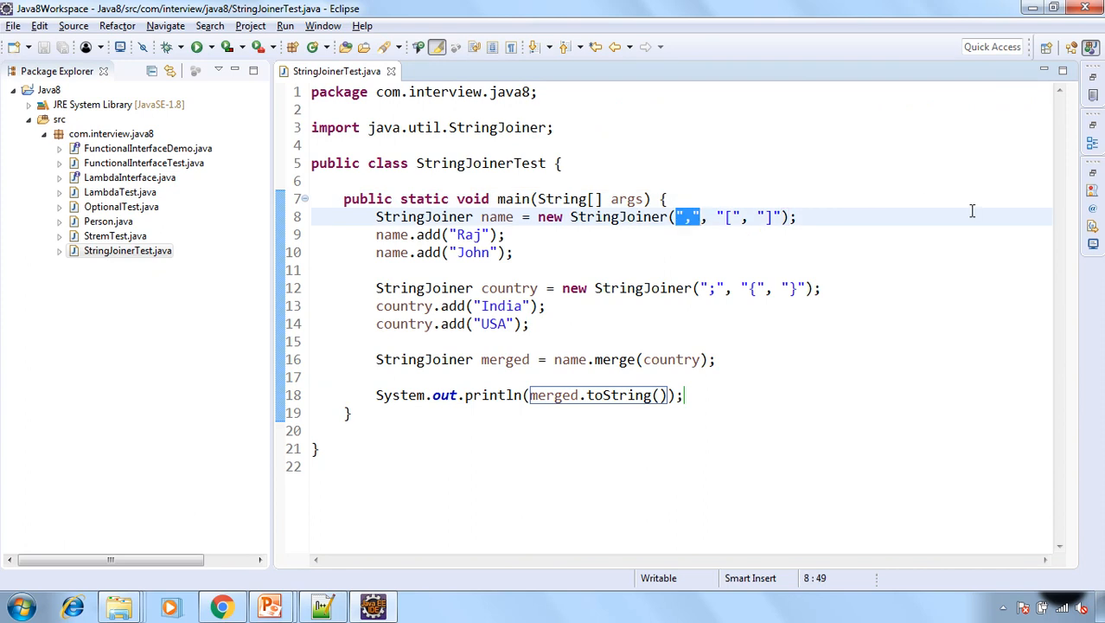
click(752, 287)
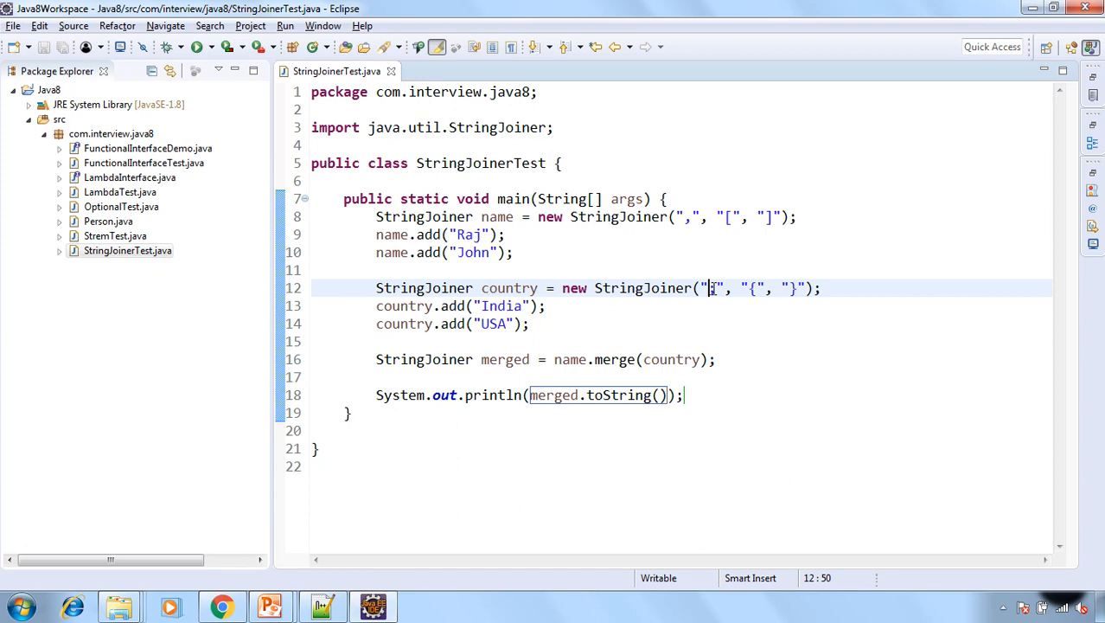
click(197, 46)
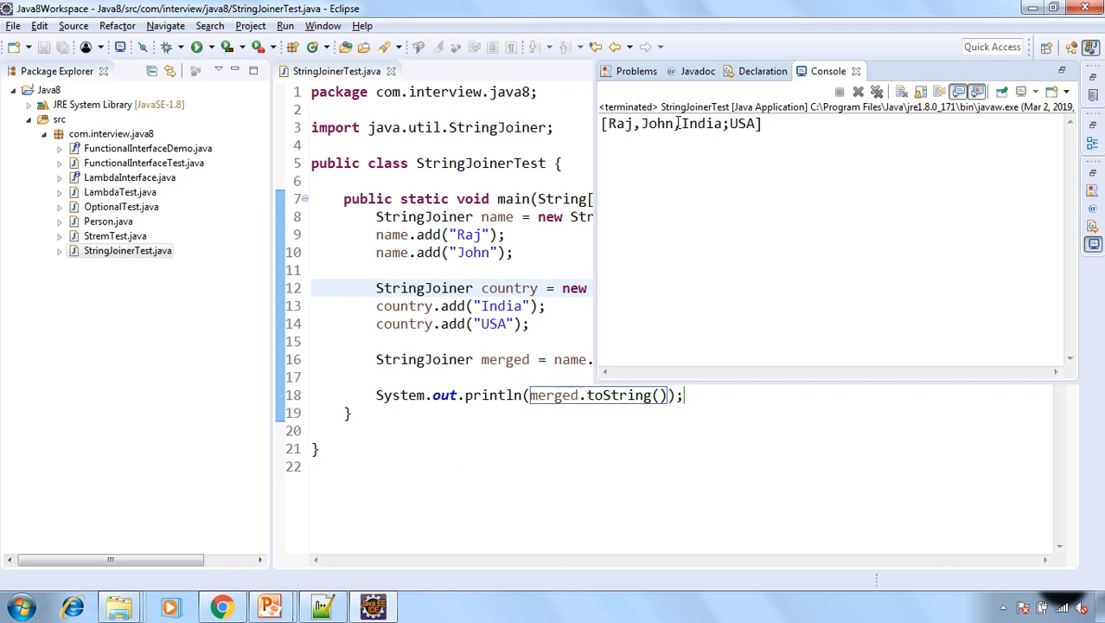
drag(619, 124, 680, 124)
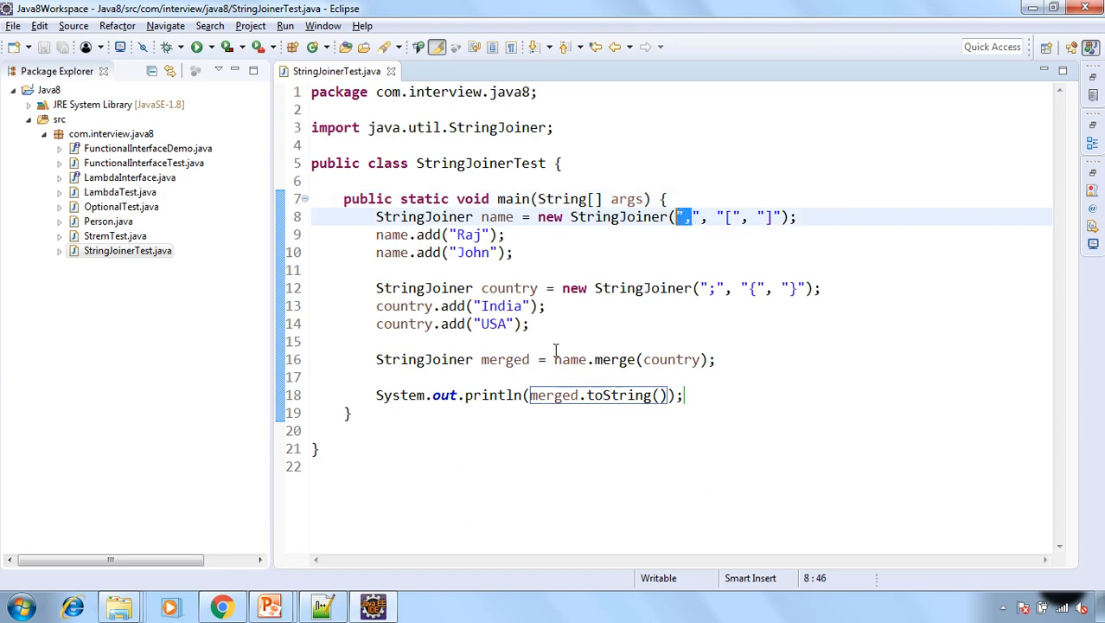
double_click(570, 358)
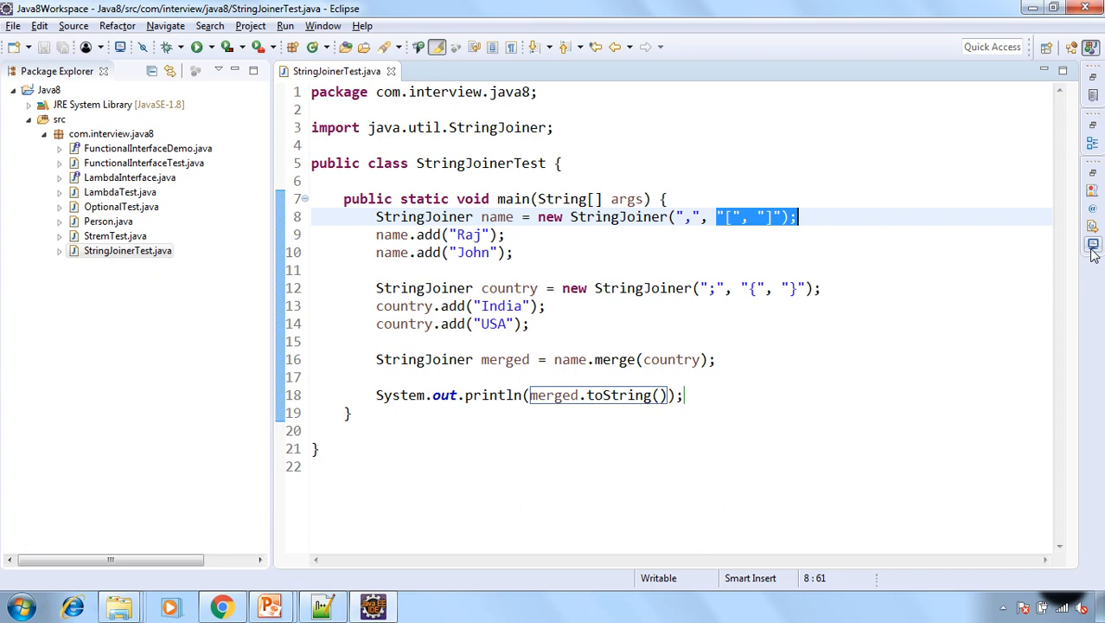
click(197, 47)
text(country)
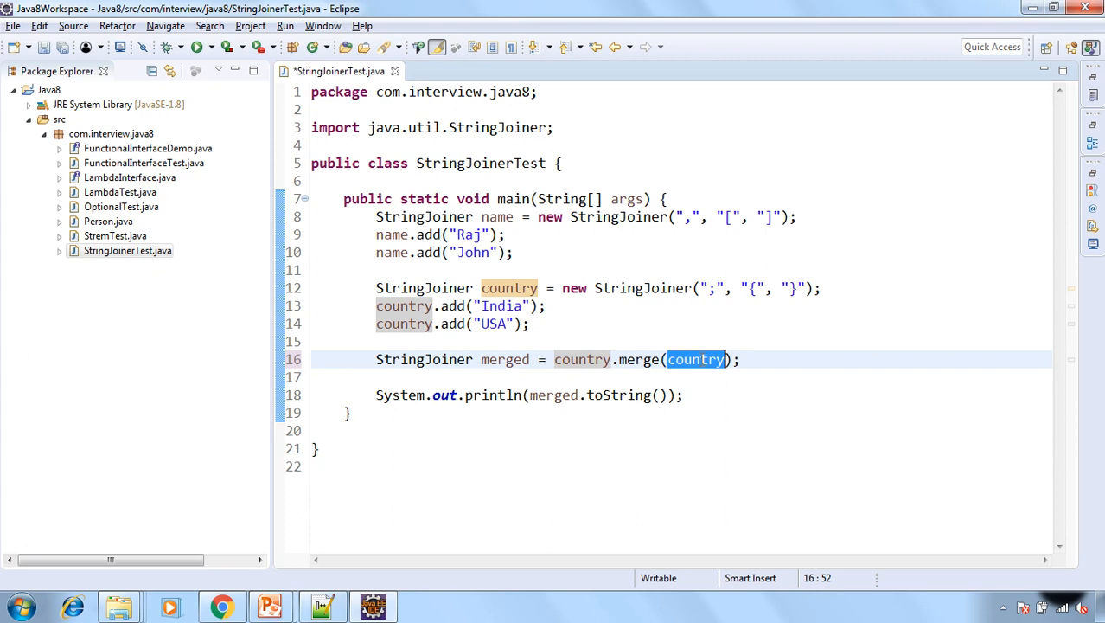
- Change to country.merge(name), run it, and select the output {India;USA;Raj,John}
text(name)
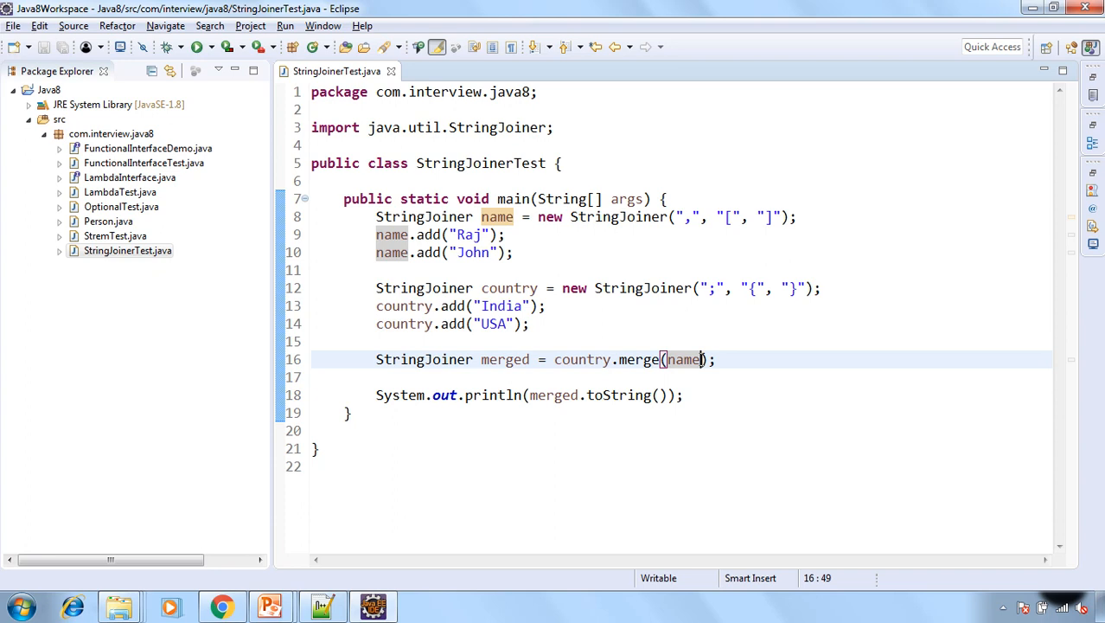
click(198, 47)
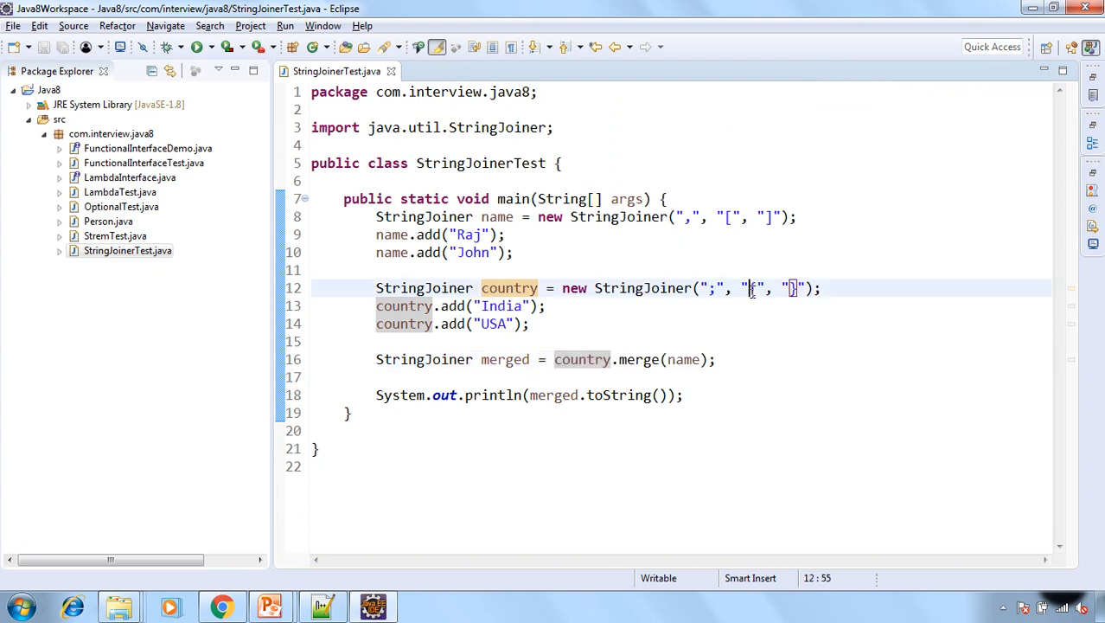
drag(747, 287, 793, 287)
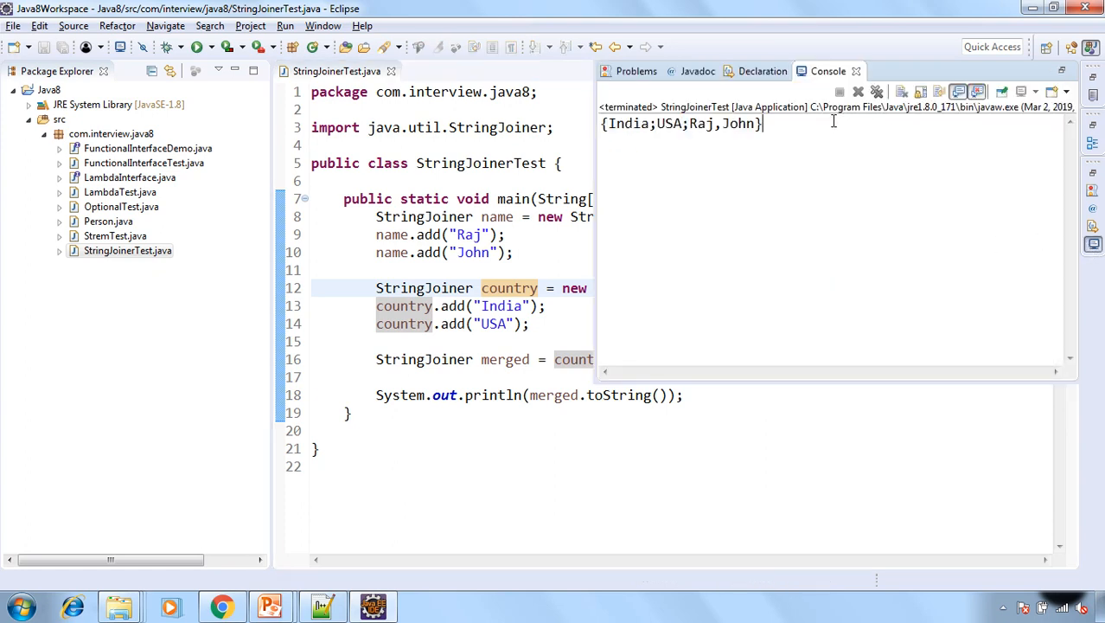
triple_click(681, 123)
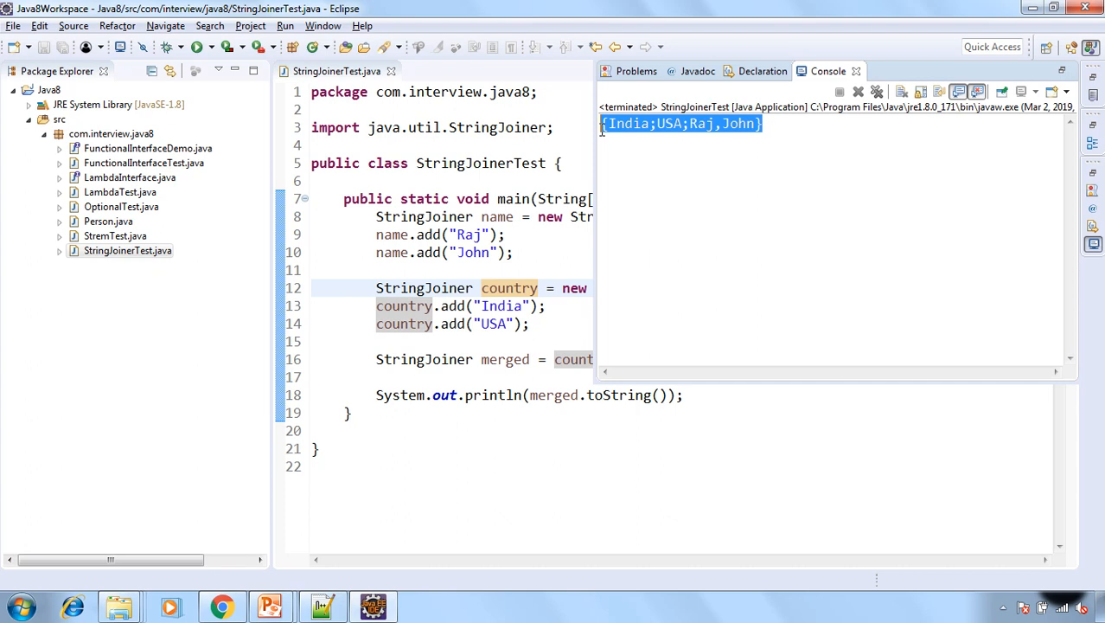